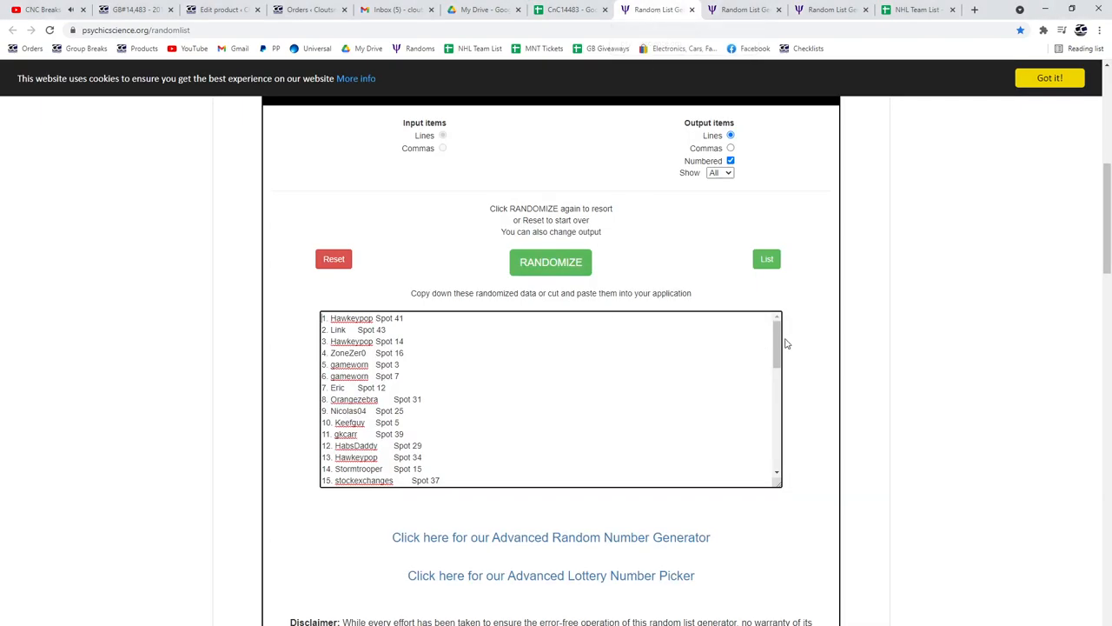
Copy the randomized buyer spot list and move to the Team Canada base card list.
click(549, 261)
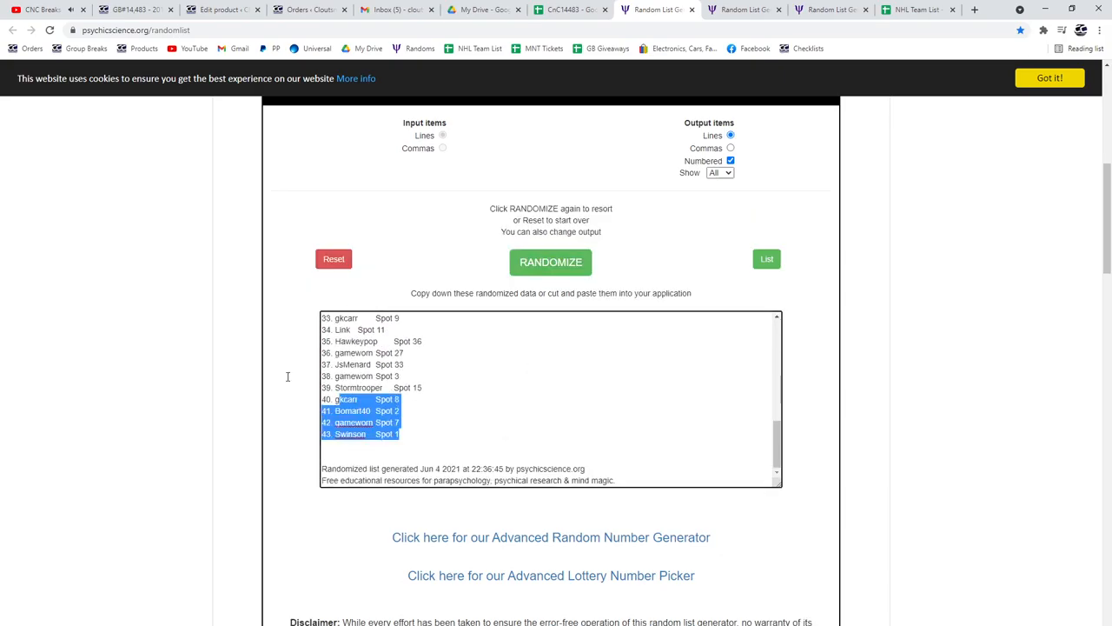
click(570, 10)
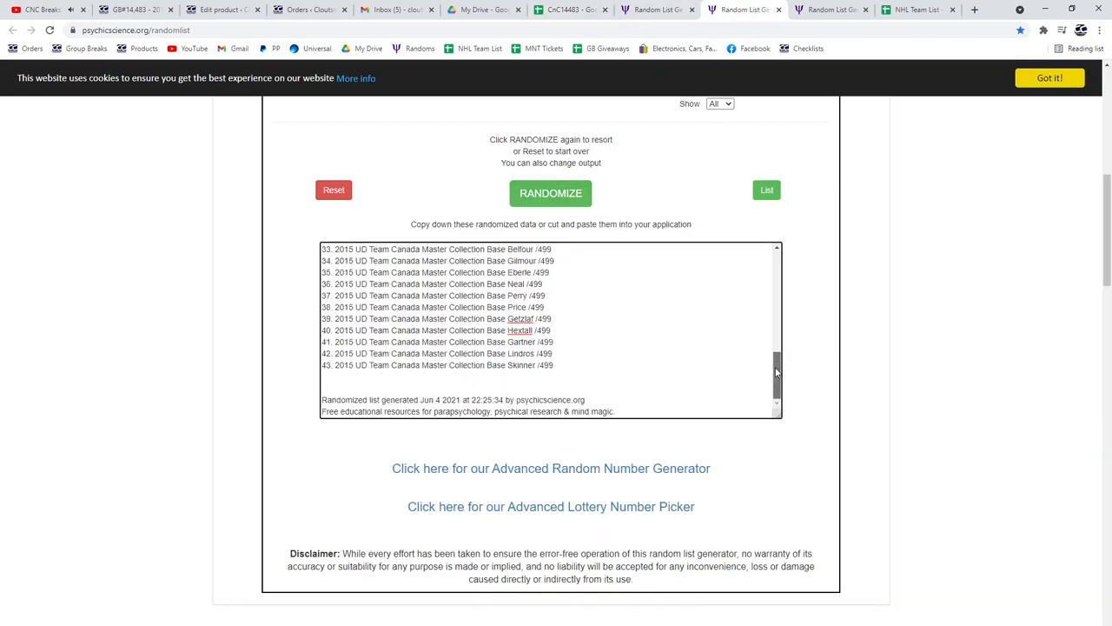
Reshuffle the base card list with RANDOMIZE and move to the jerseys and autographs hits list.
click(549, 193)
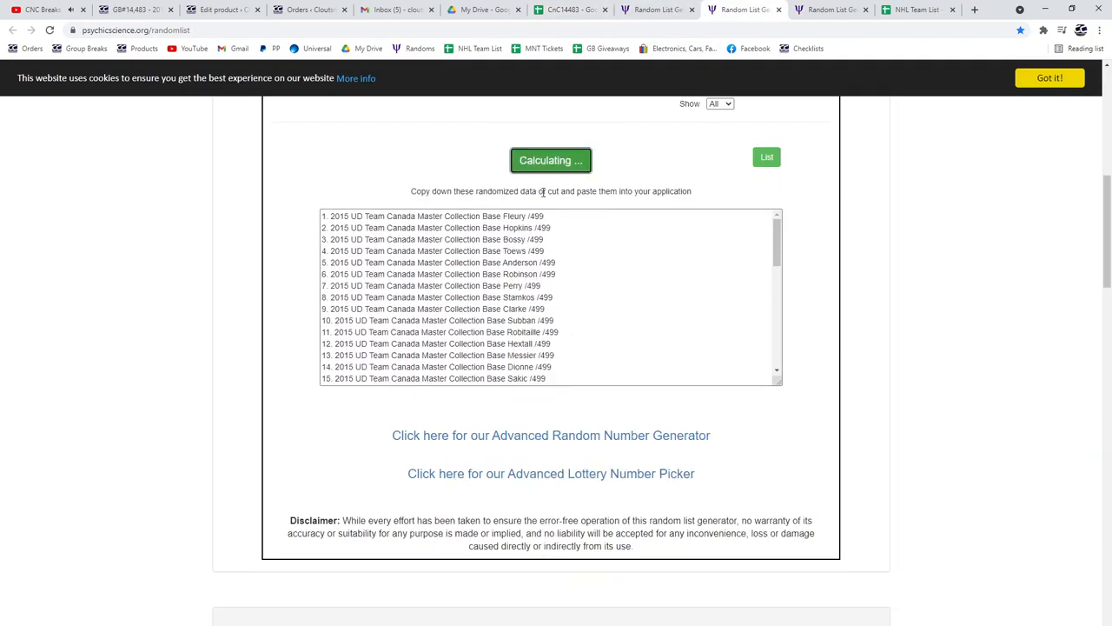
click(551, 160)
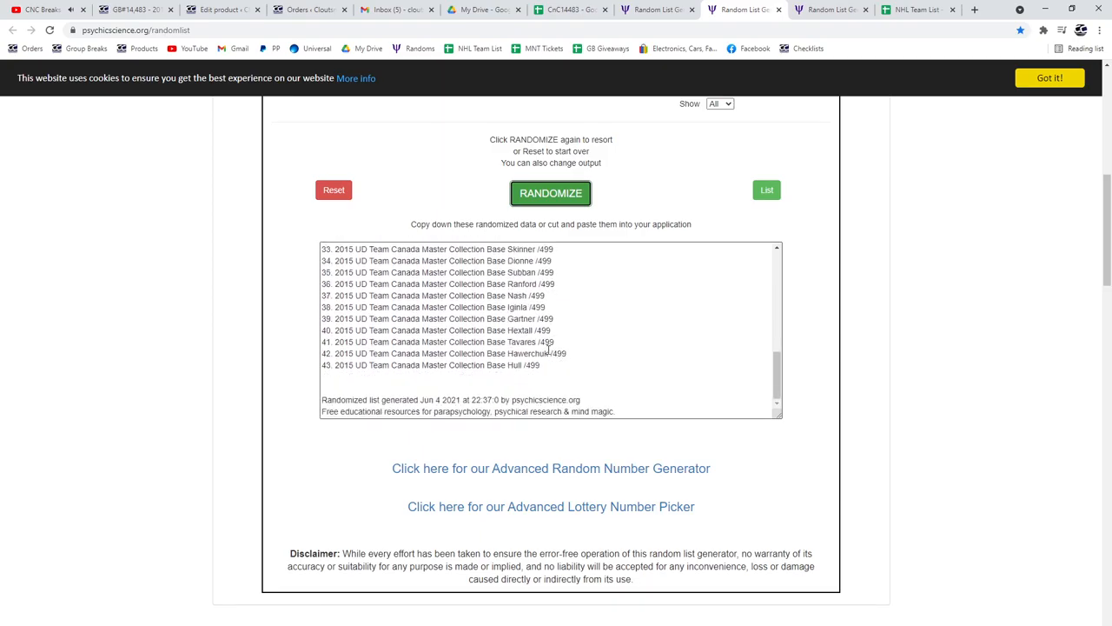
click(566, 11)
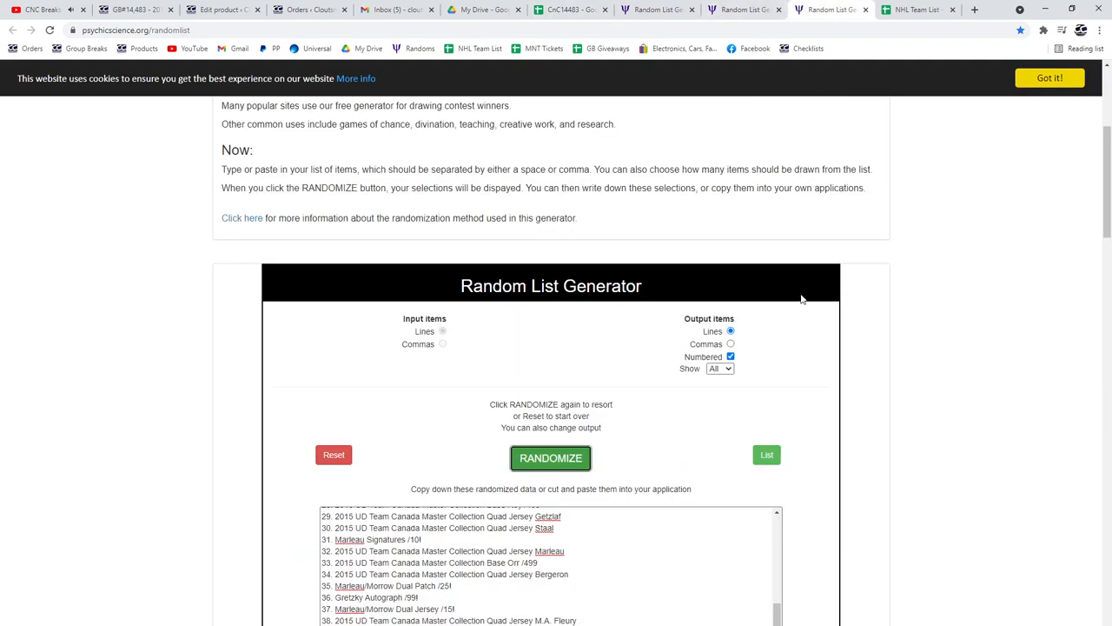
Reshuffle the hits list so the Lemieux base card leads, copy it and return to the break sheet.
click(551, 459)
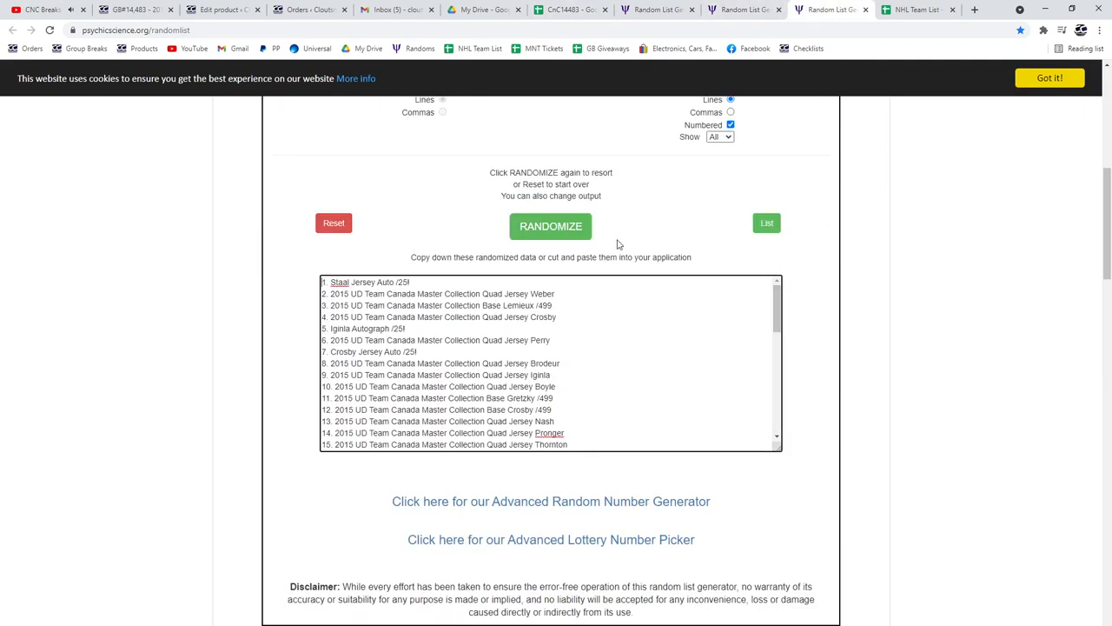
click(551, 226)
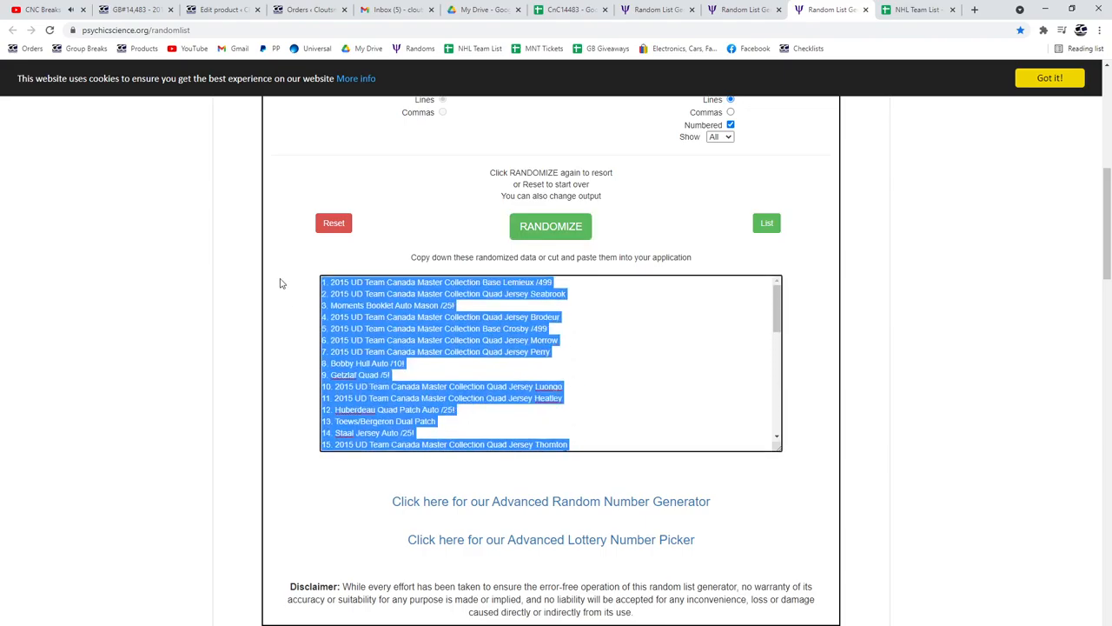
click(570, 11)
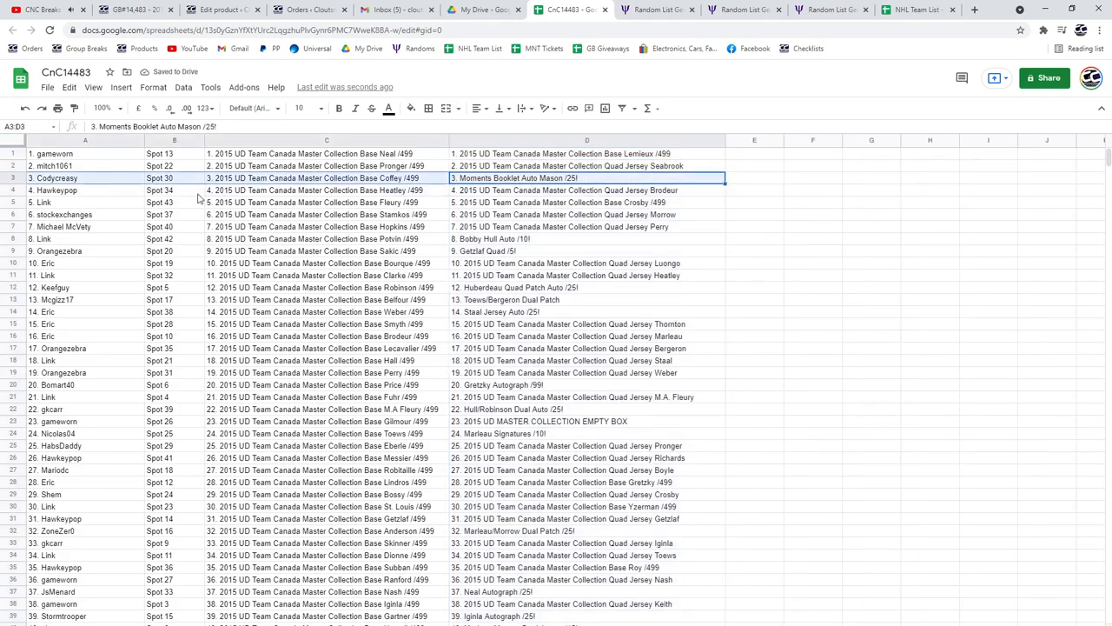
click(339, 108)
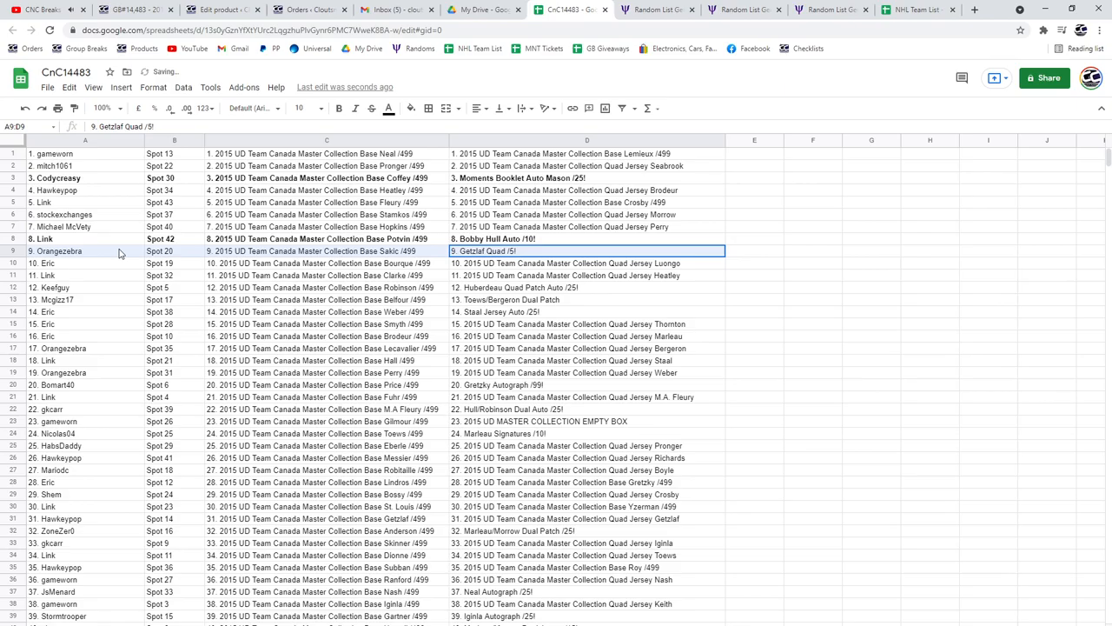
click(337, 108)
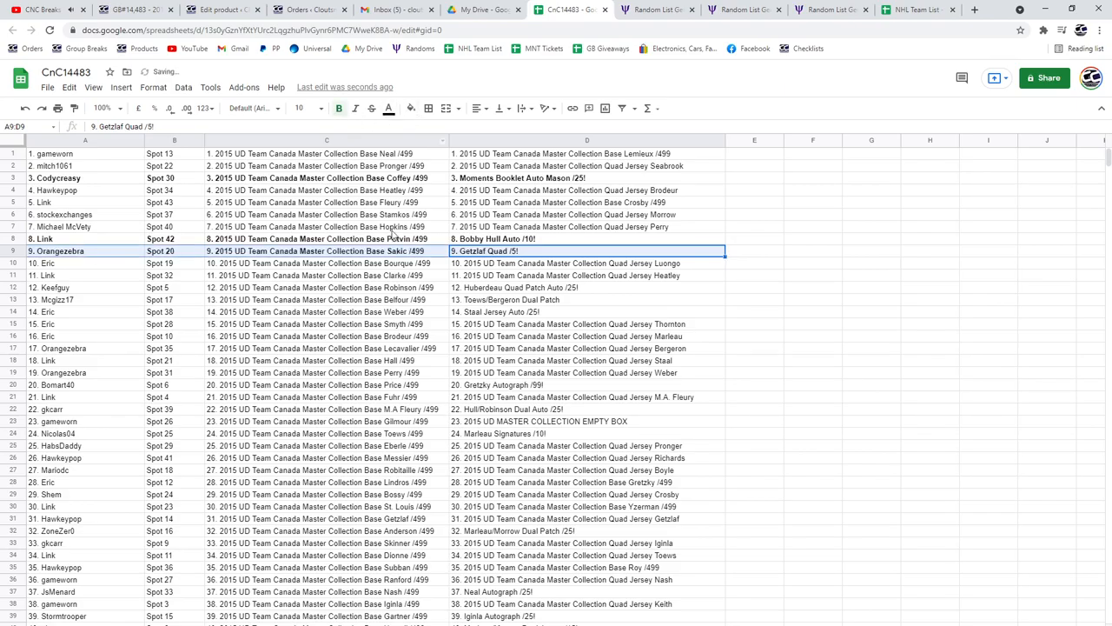
click(587, 289)
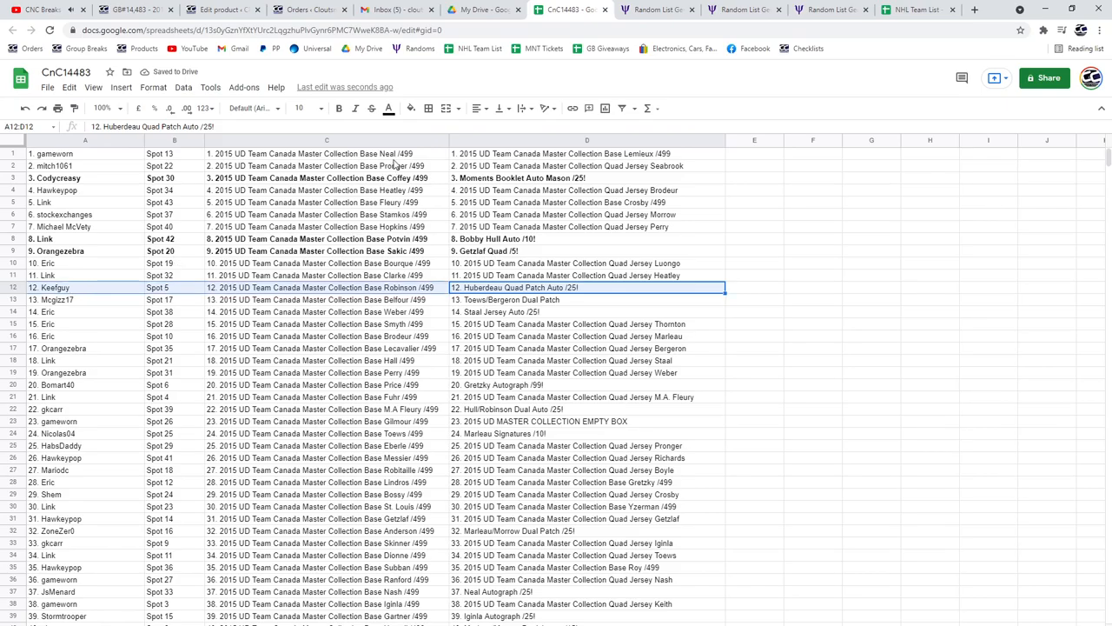
click(588, 299)
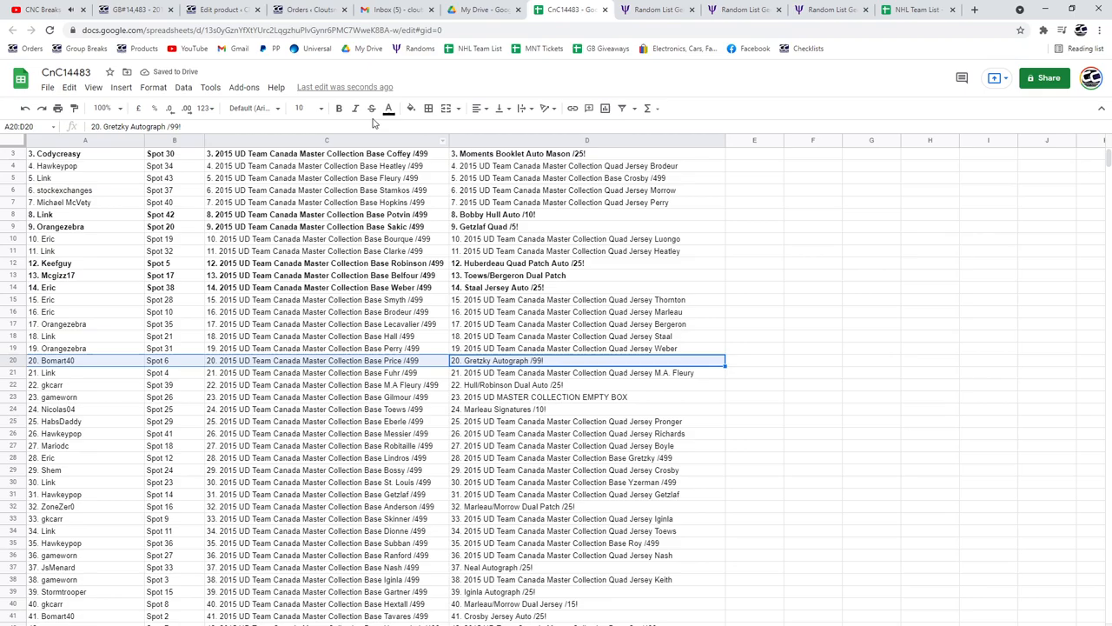
Bold the Gretzky Autograph row and select the next winning row below it.
click(339, 108)
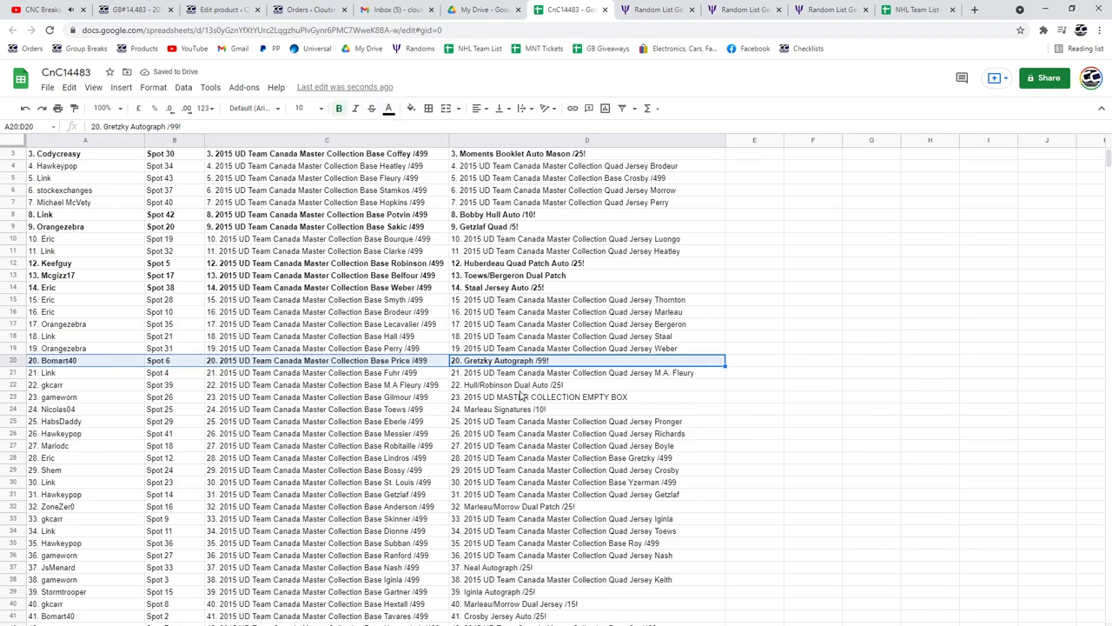
click(588, 384)
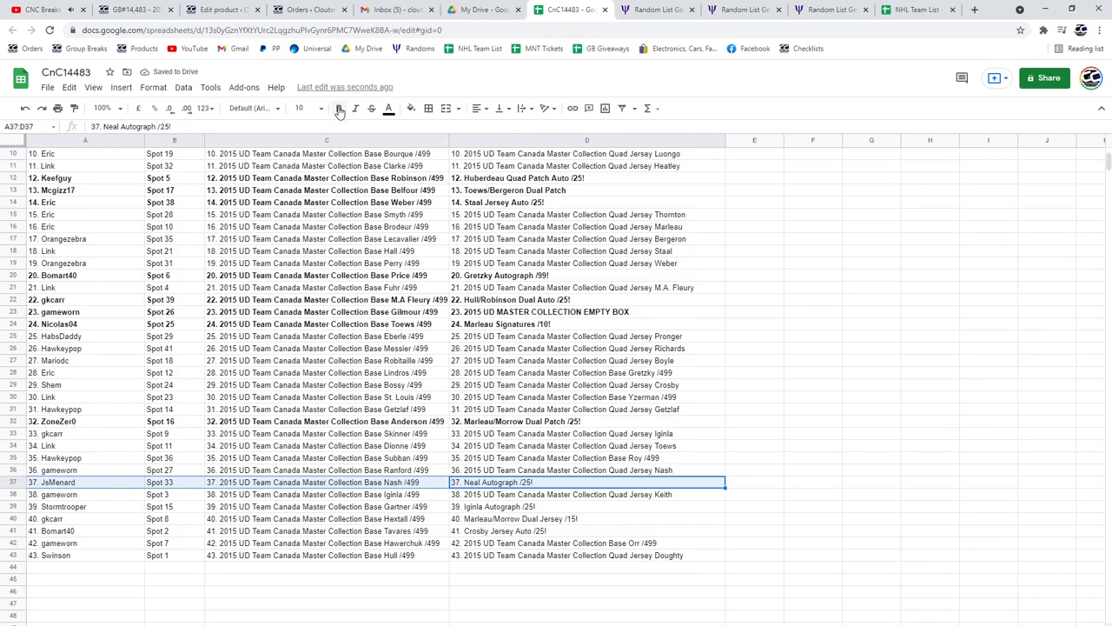
Bold the Neal Autograph and Crosby Jersey Auto rows through row 41.
click(85, 508)
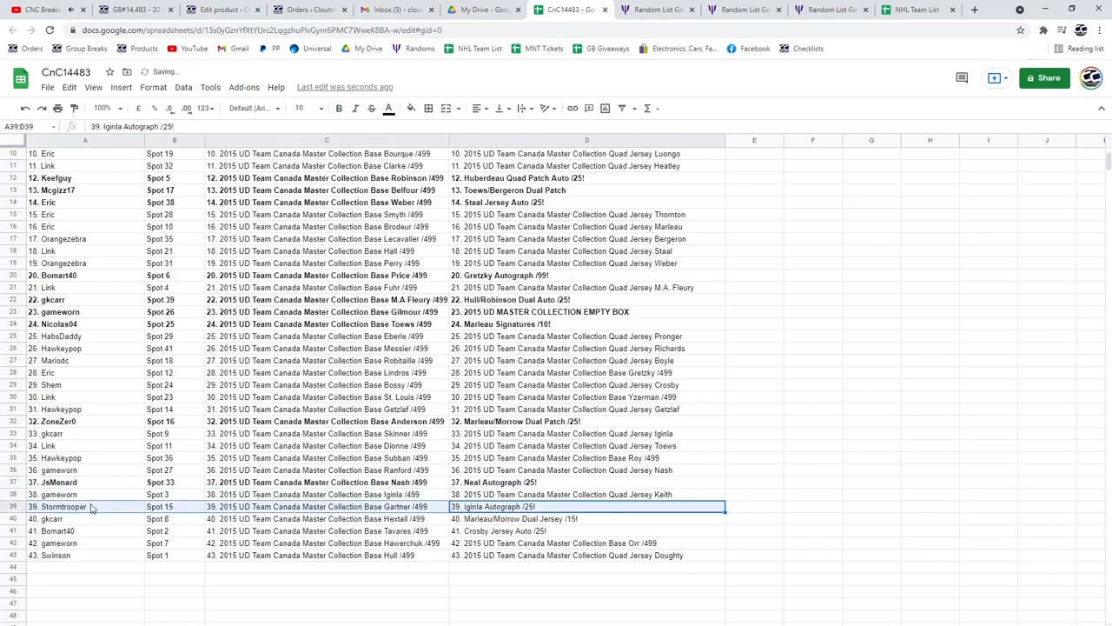
mouse_move(337, 107)
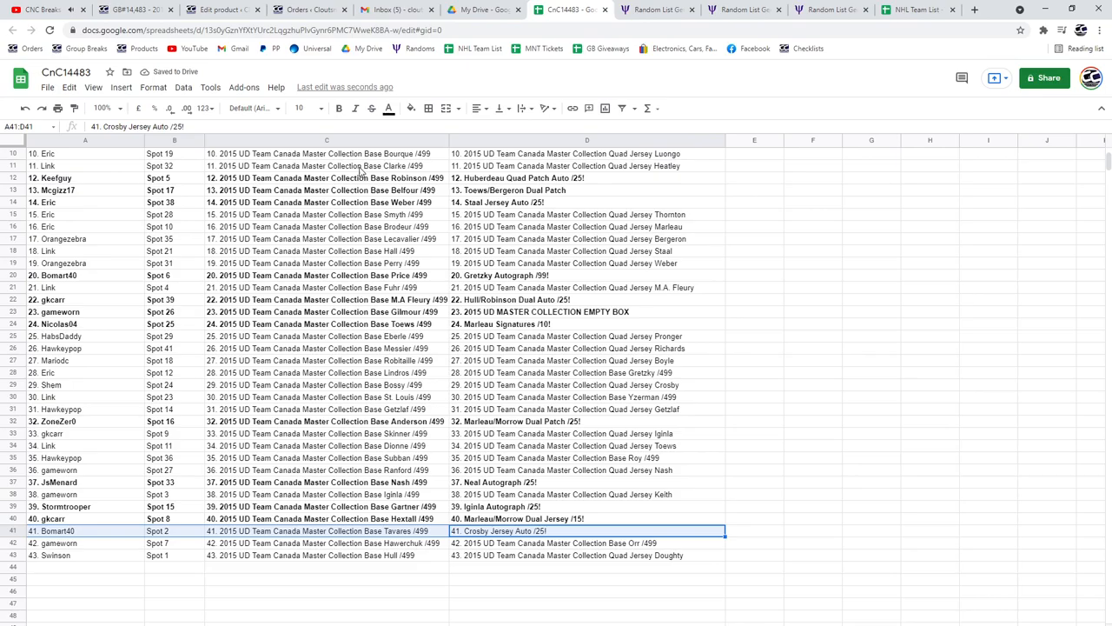
click(337, 108)
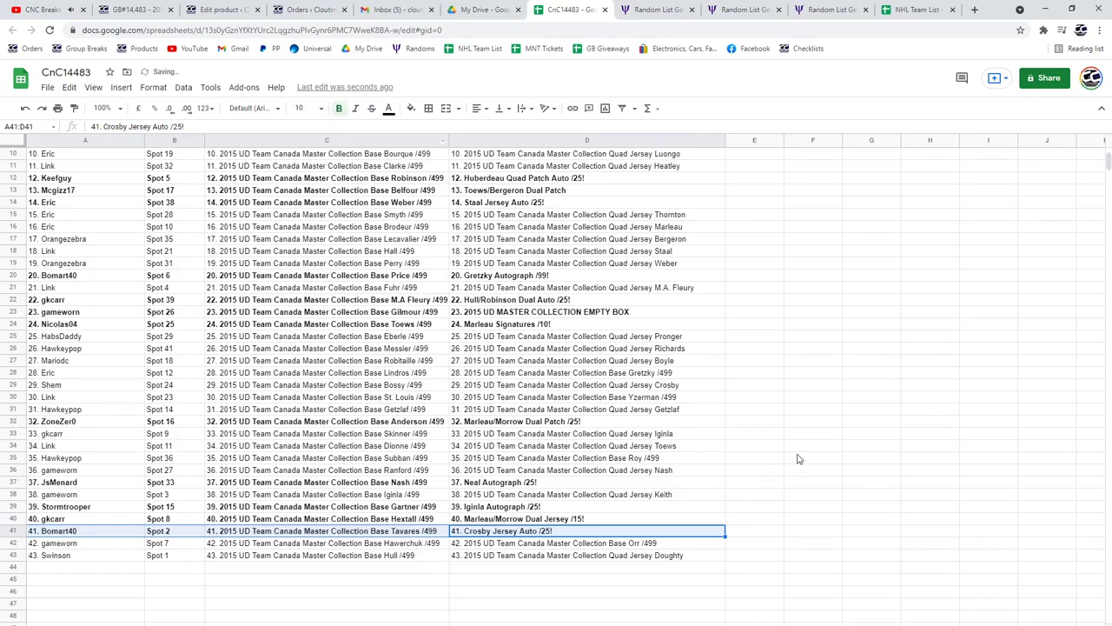